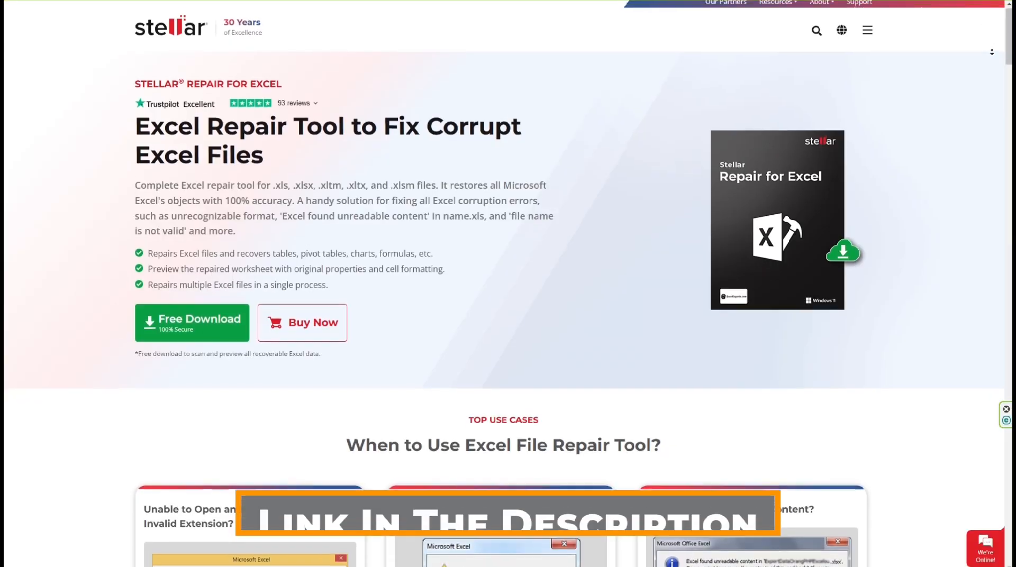
{"action": "scroll", "scroll_direction": "down", "scroll_amount": 3}
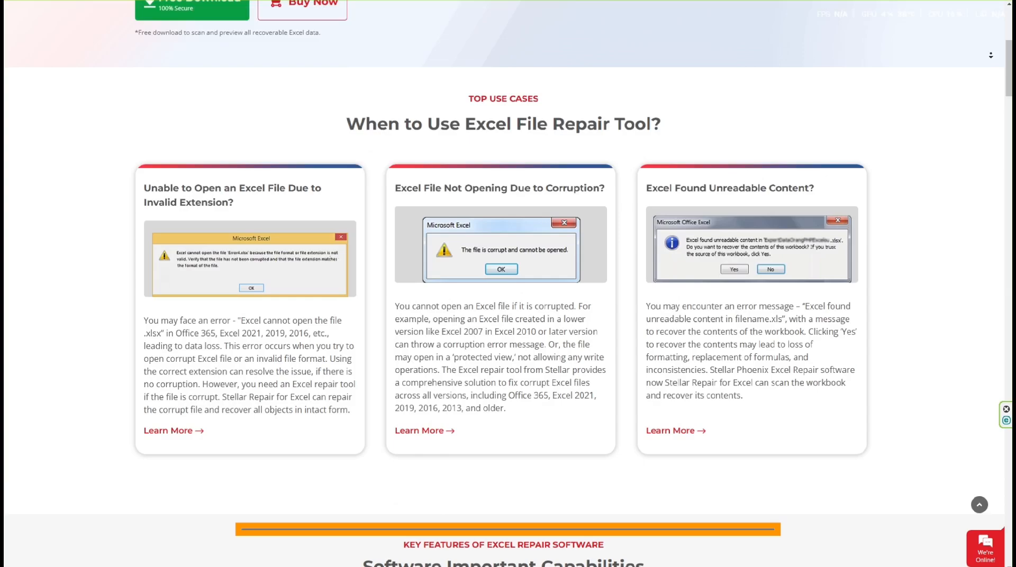
{"action": "scroll", "scroll_direction": "down", "scroll_amount": 3}
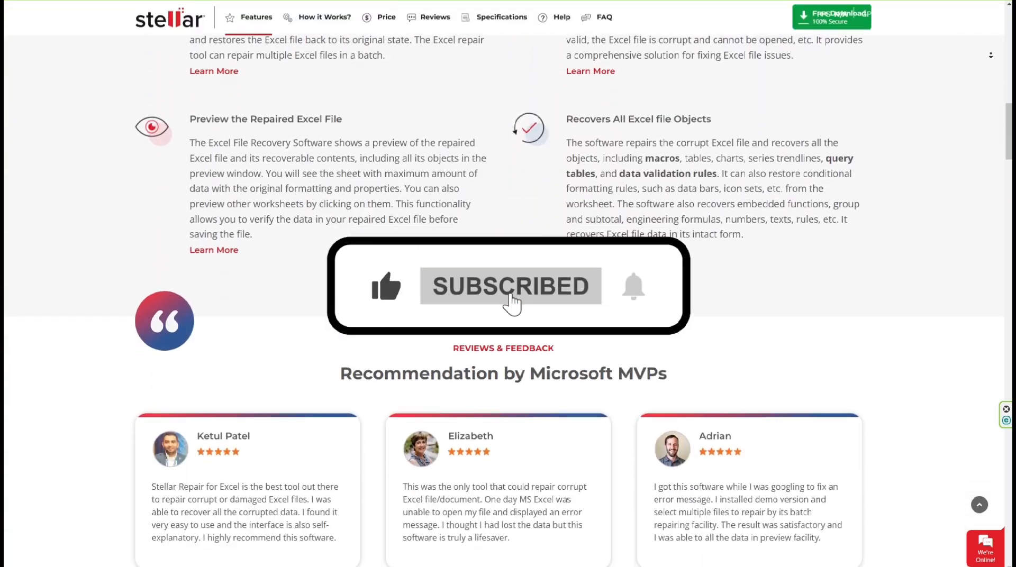
{"action": "scroll", "scroll_direction": "down", "scroll_amount": 3}
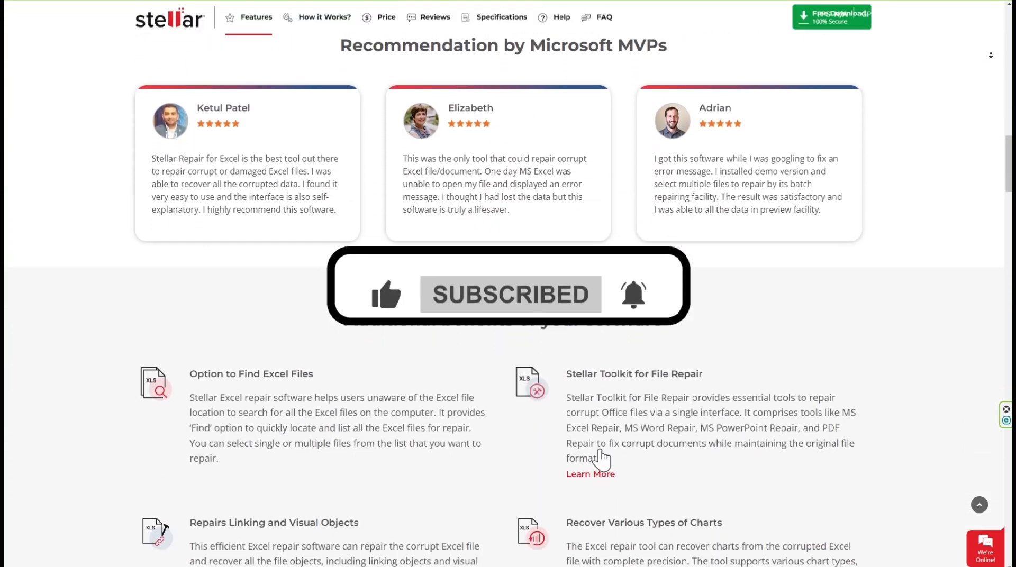
{"action": "scroll", "scroll_direction": "down", "scroll_amount": 3}
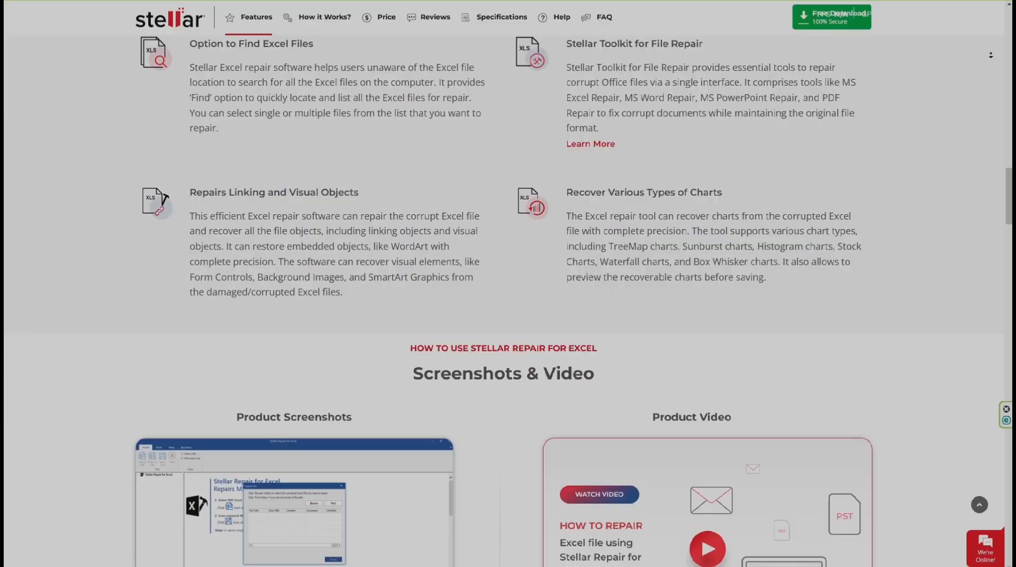